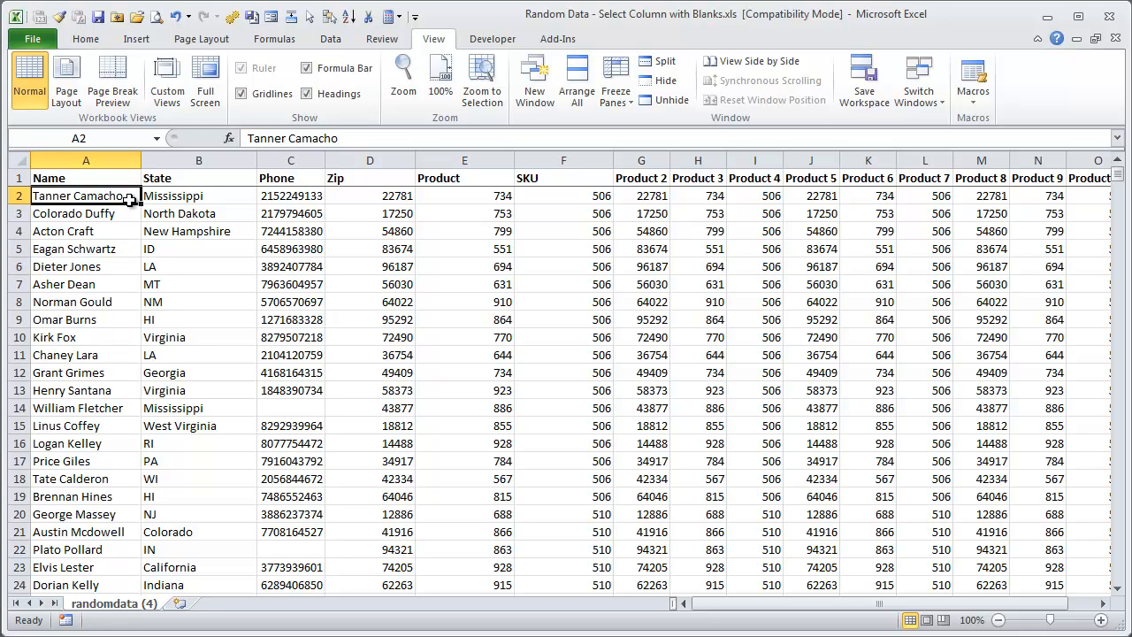
{"action": "key", "text": "ctrl+shift+down"}
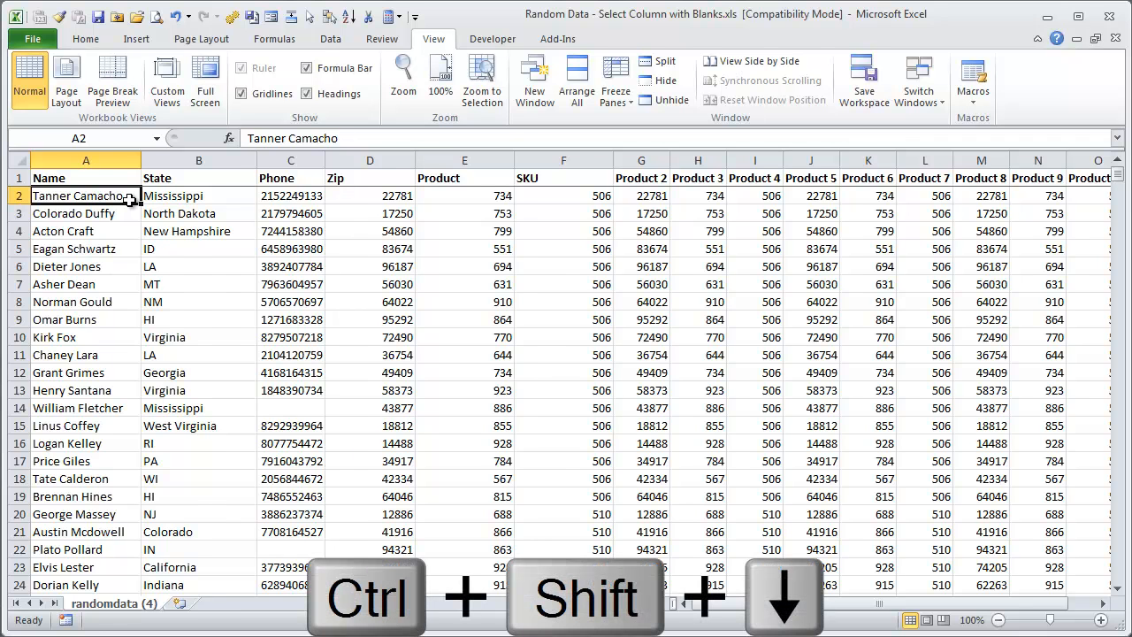
{"action": "key", "text": "ctrl+shift+down"}
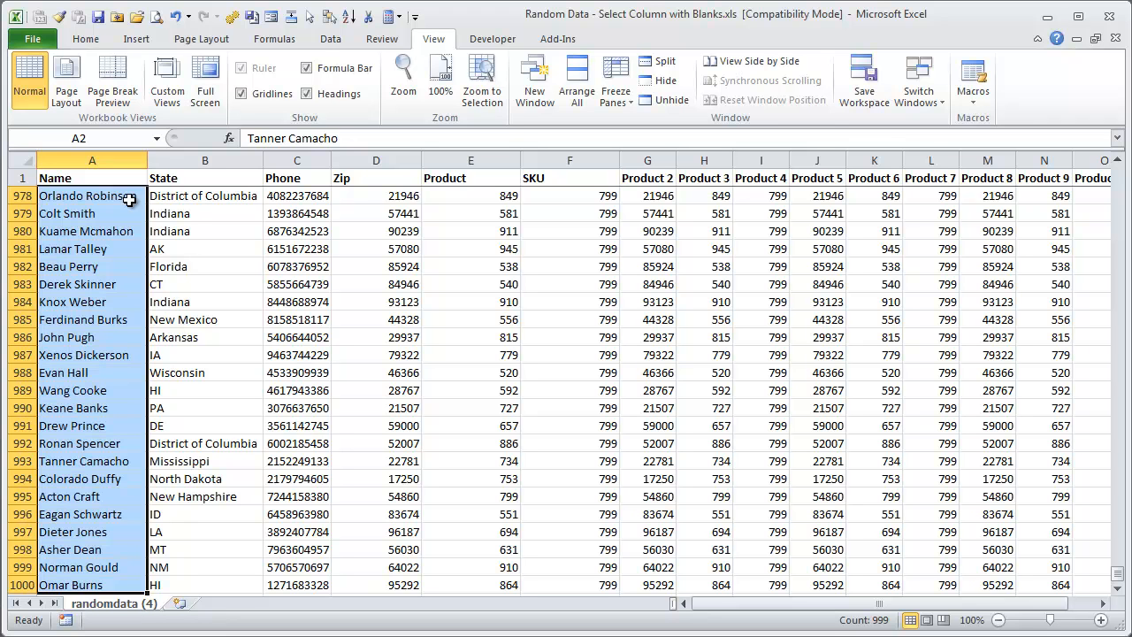
{"action": "scroll", "scroll_direction": "down", "scroll_amount": 3}
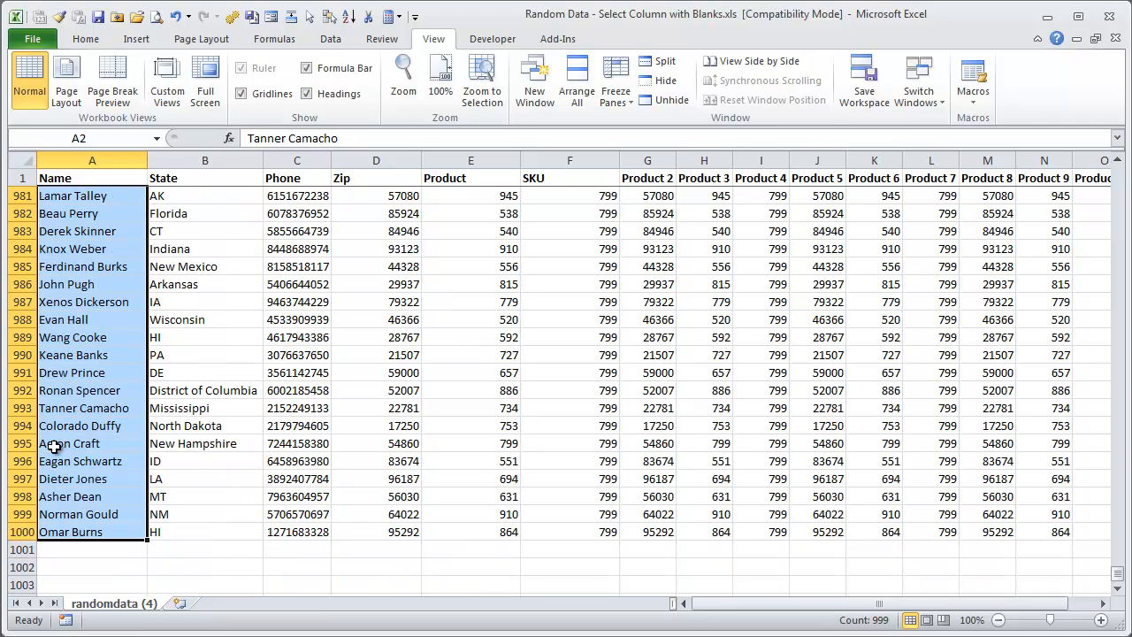
{"action": "mouse_move", "coordinate": [103, 460]}
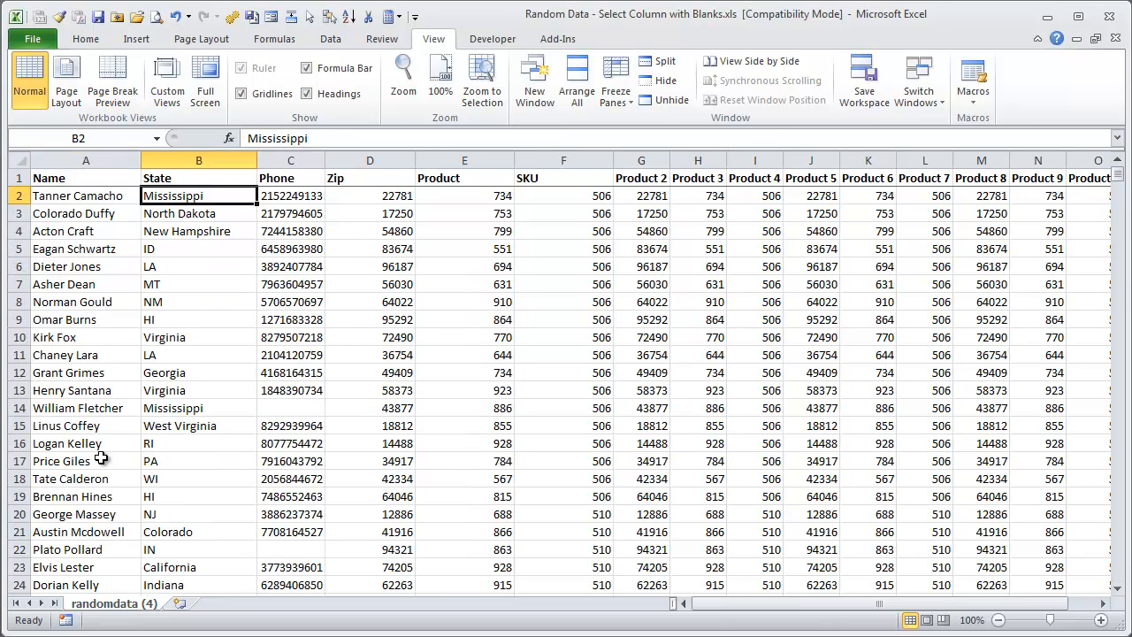
- Select phone numbers from C2 downward with Ctrl+Shift+Down, stopping at each blank cell (25 values)
{"action": "left_click", "coordinate": [290, 195]}
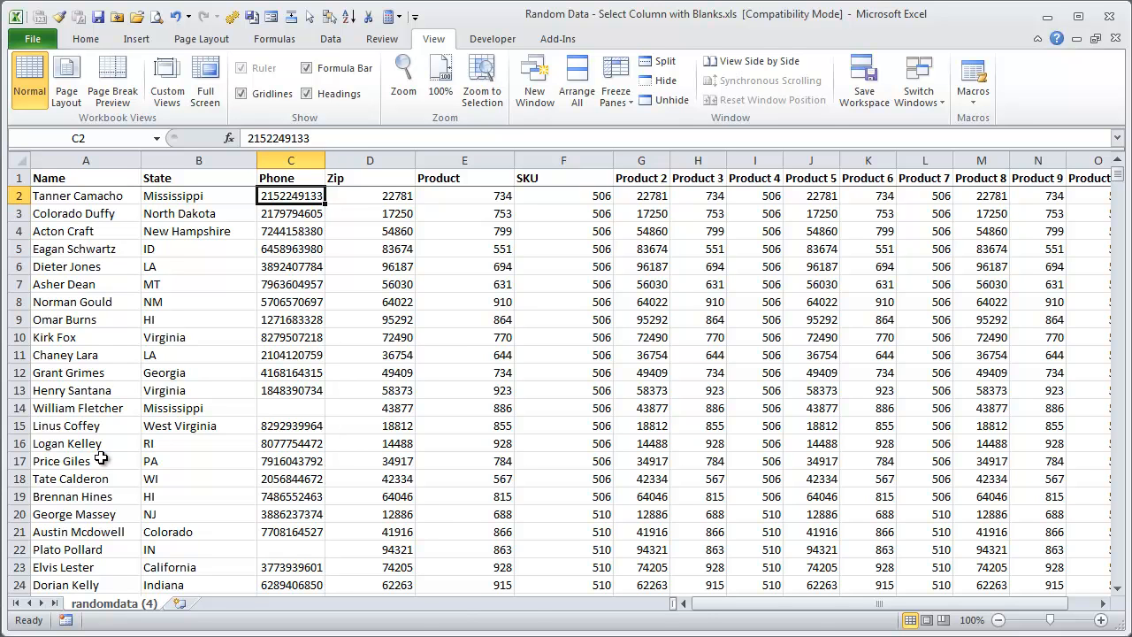
{"action": "key", "text": "ctrl+shift+down"}
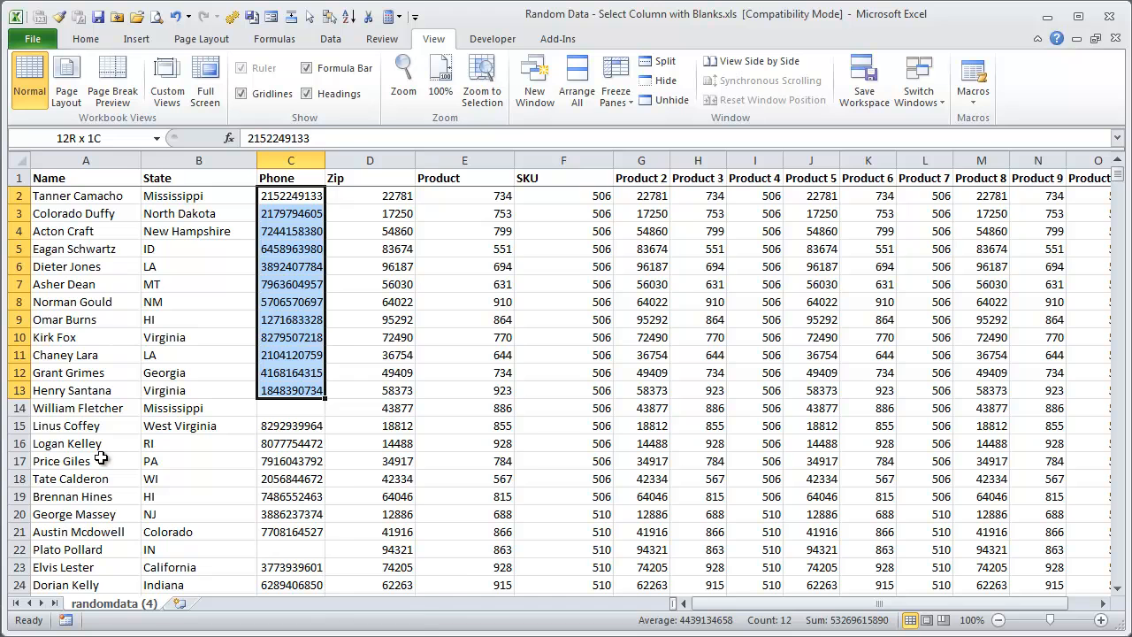
{"action": "key", "text": "ctrl+shift+down"}
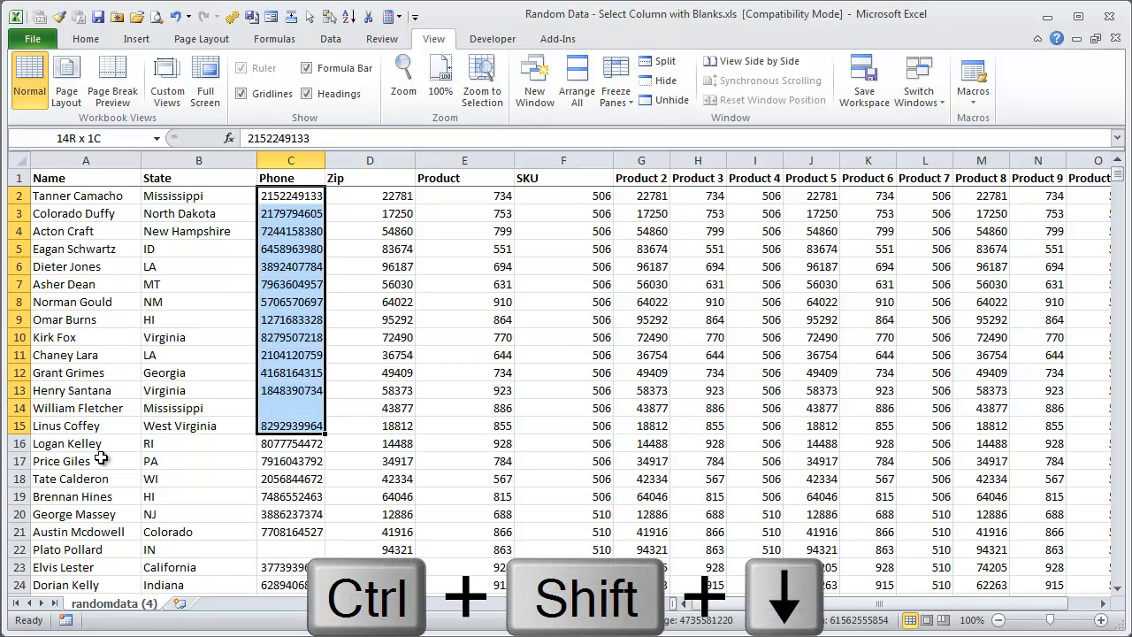
{"action": "key", "text": "ctrl+shift+down"}
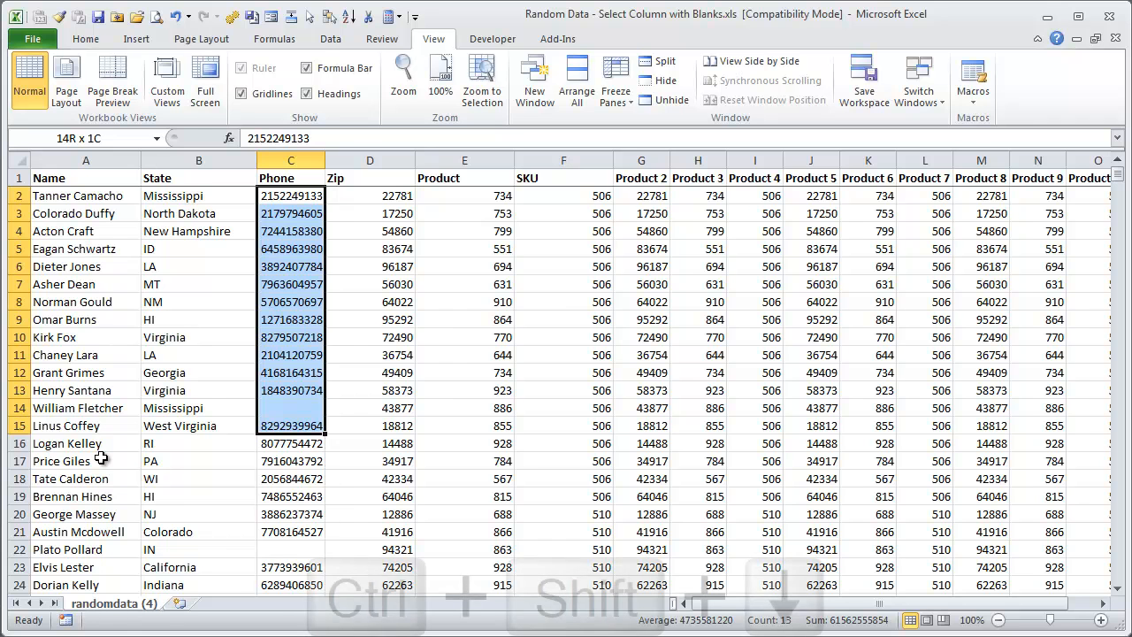
{"action": "key", "text": "ctrl+shift+down"}
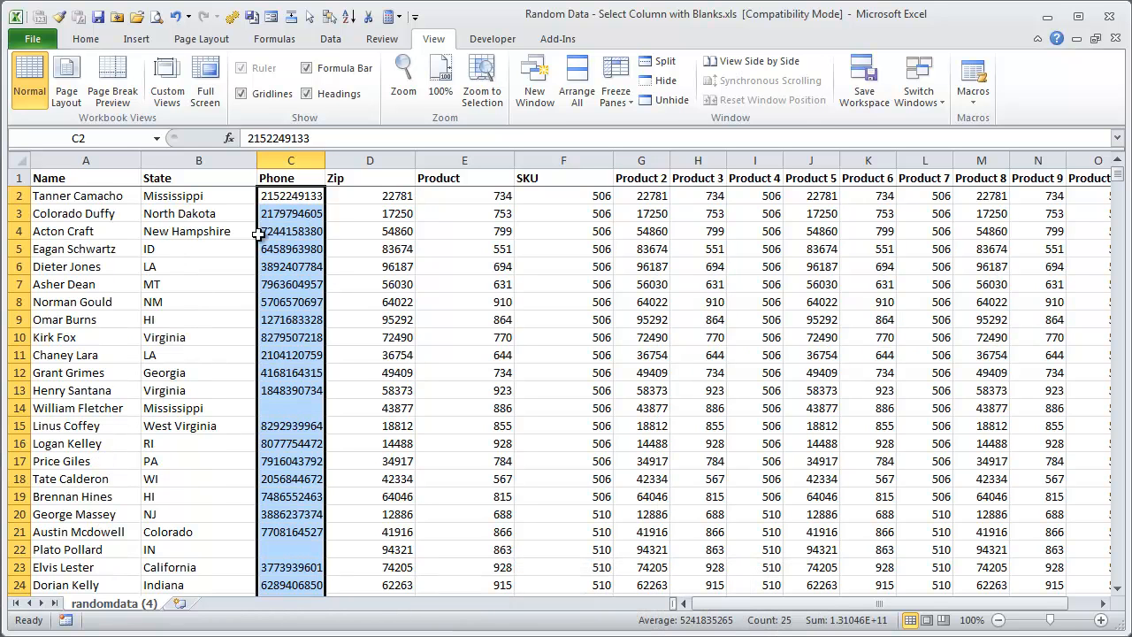
- Select from C2 to the last used cell O1000 with Ctrl+Shift+End, then shrink one column with Shift+Left
{"action": "left_click", "coordinate": [290, 195]}
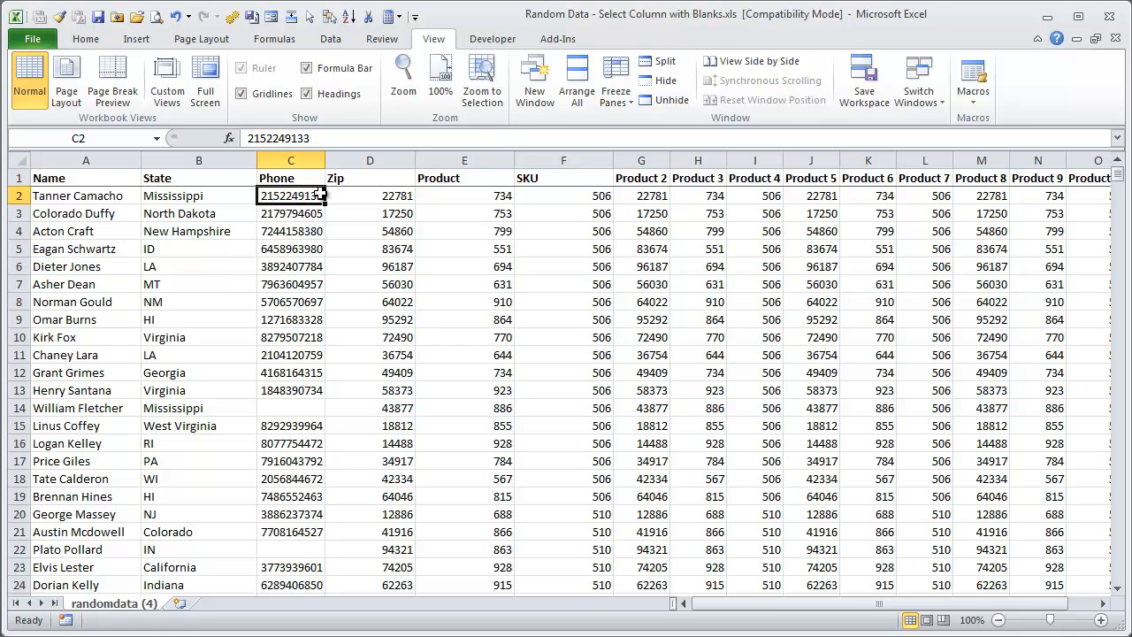
{"action": "key", "text": "ctrl+shift+end"}
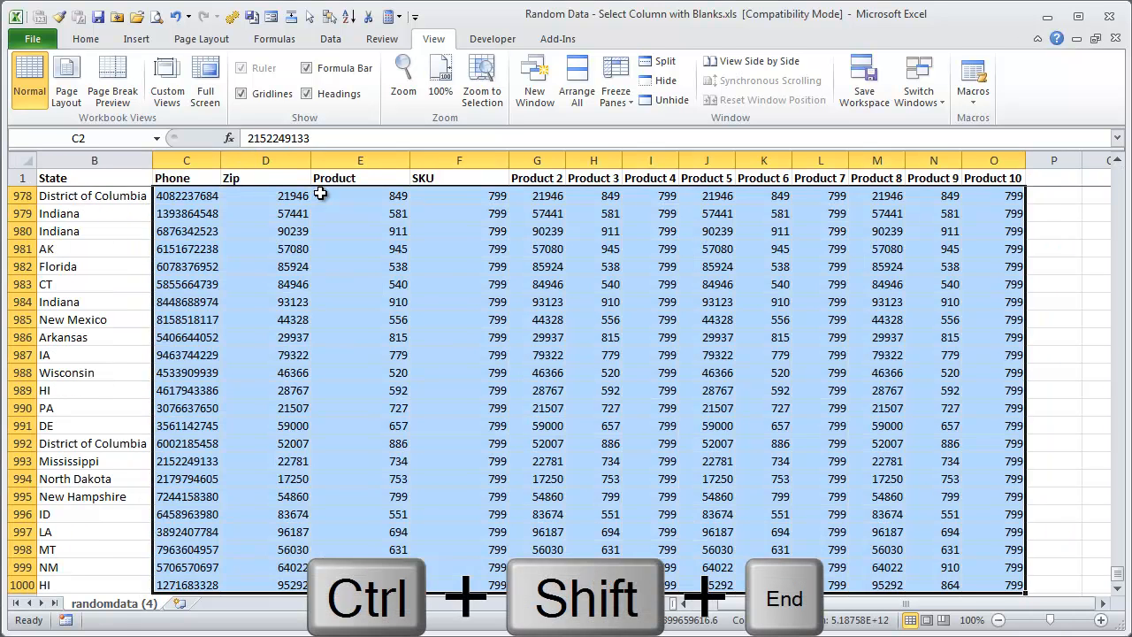
{"action": "key", "text": "ctrl+shift+end"}
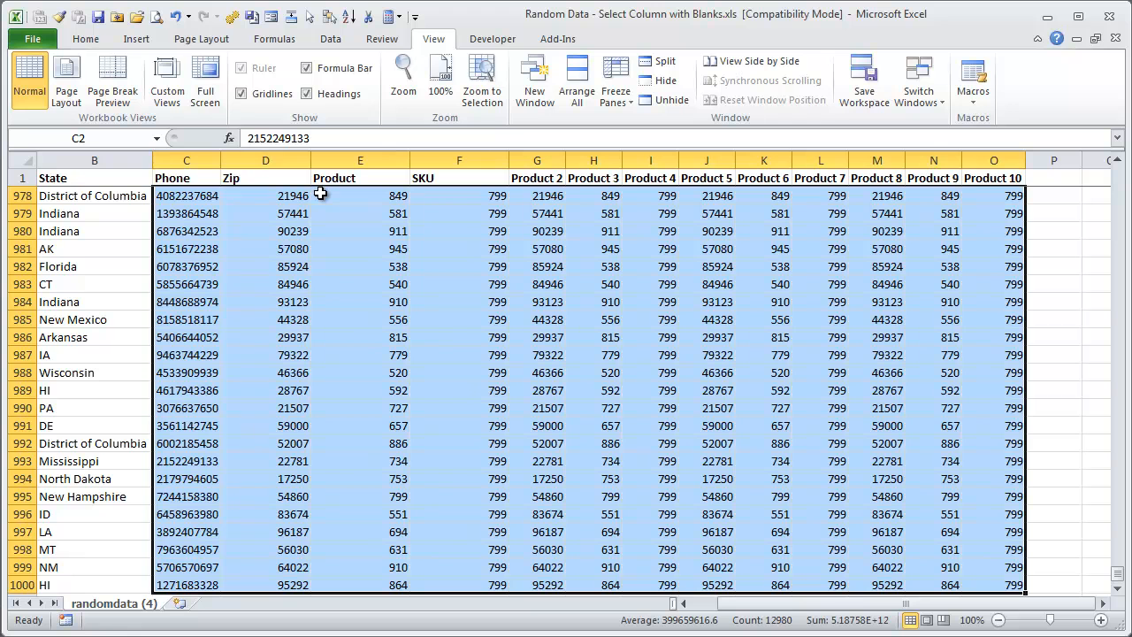
{"action": "key", "text": "shift+Left"}
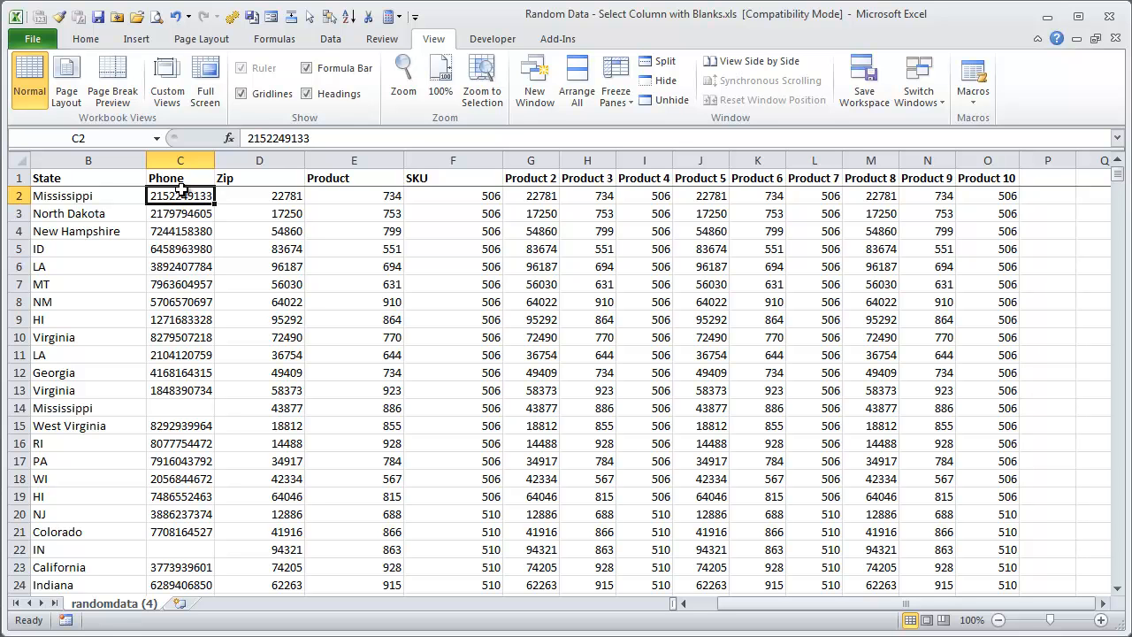
- Extend the selection from C2 to O1000 again, 12,980 cells
{"action": "key", "text": "ctrl+shift+end"}
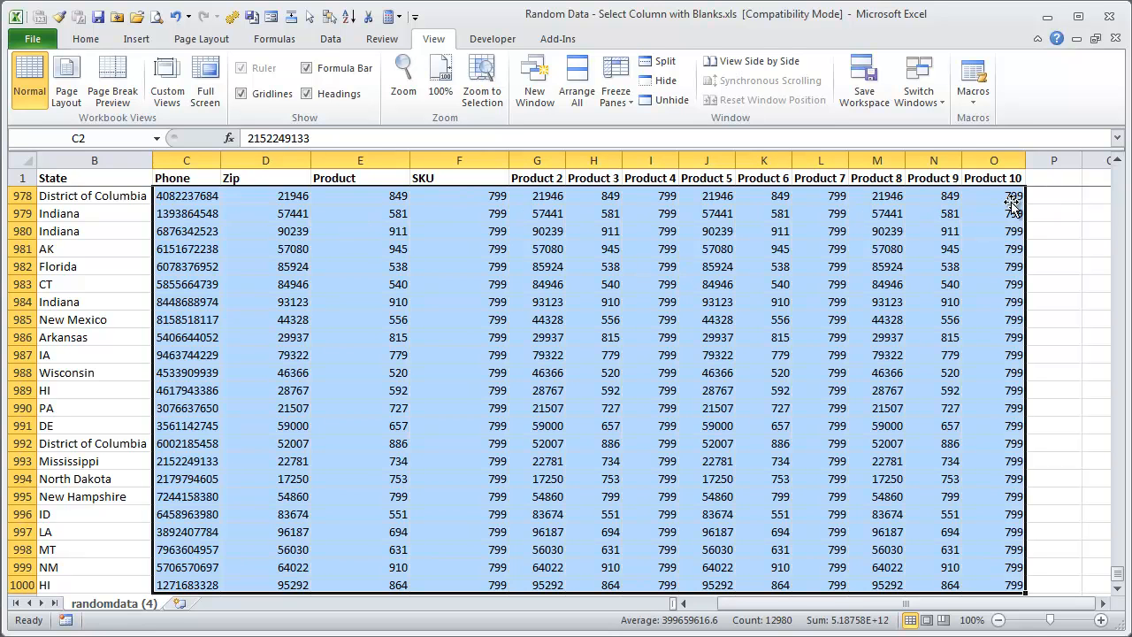
{"action": "mouse_move", "coordinate": [916, 223]}
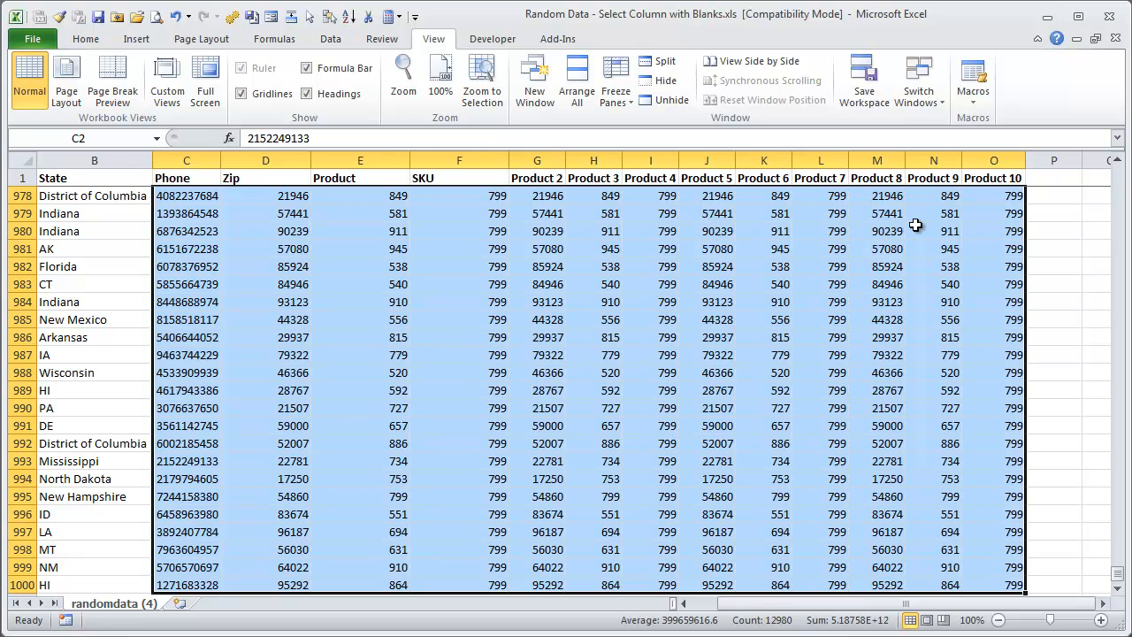